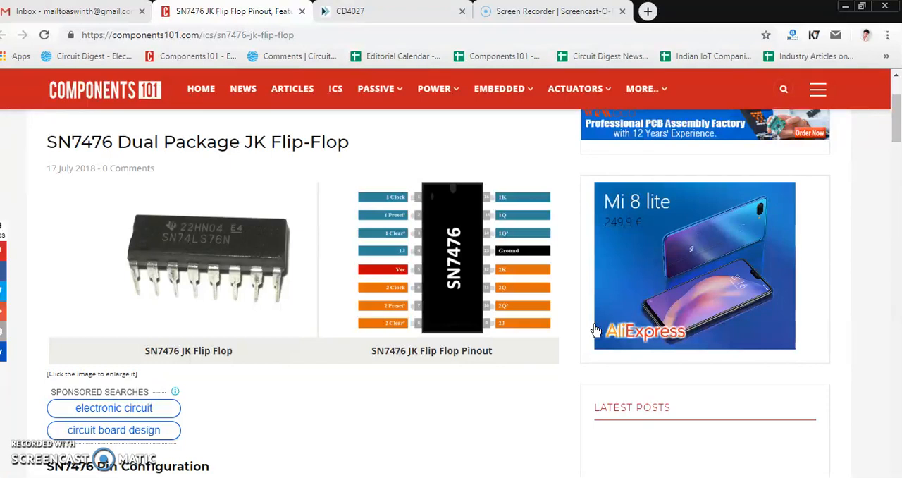
mouse_move(625, 243)
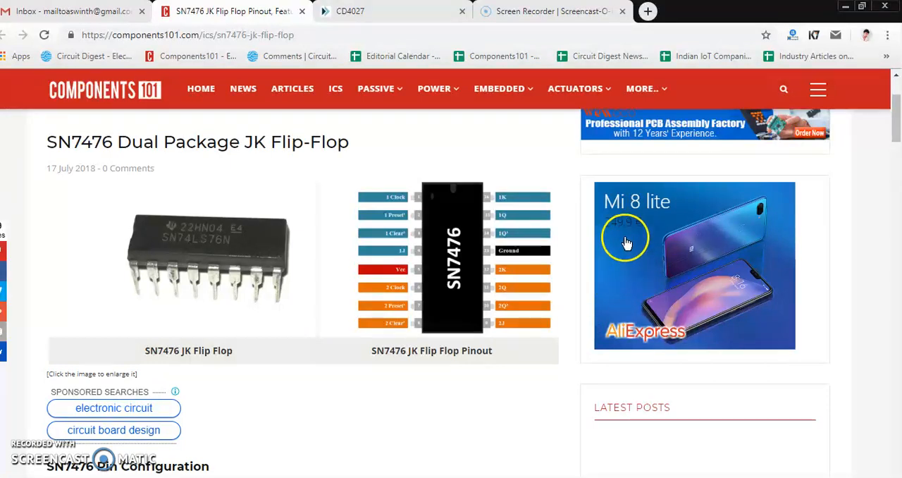
mouse_move(489, 146)
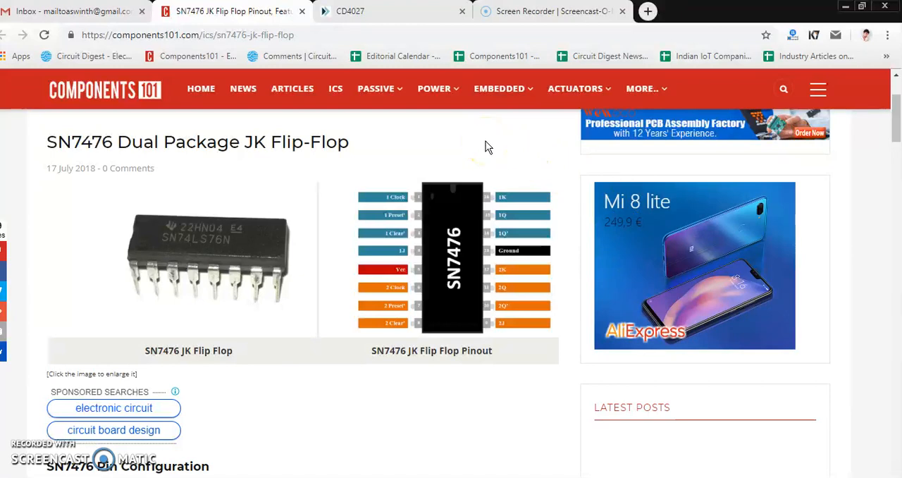
mouse_move(136, 158)
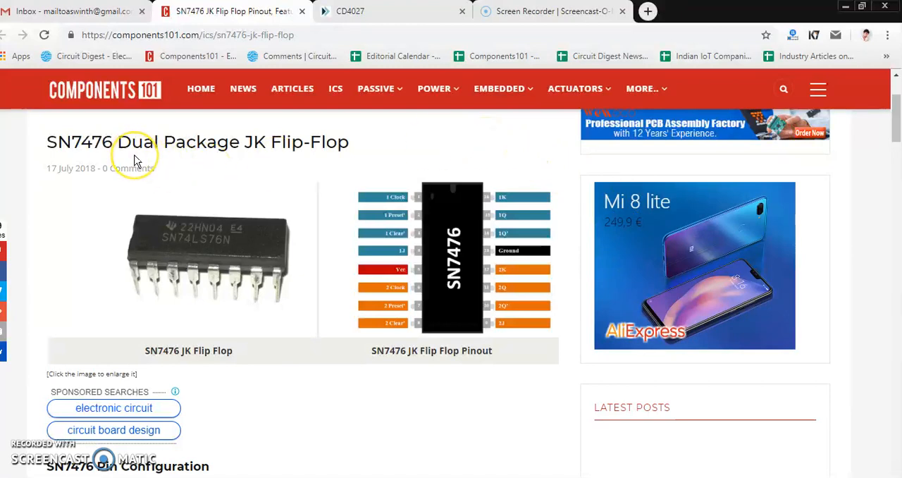
mouse_move(370, 191)
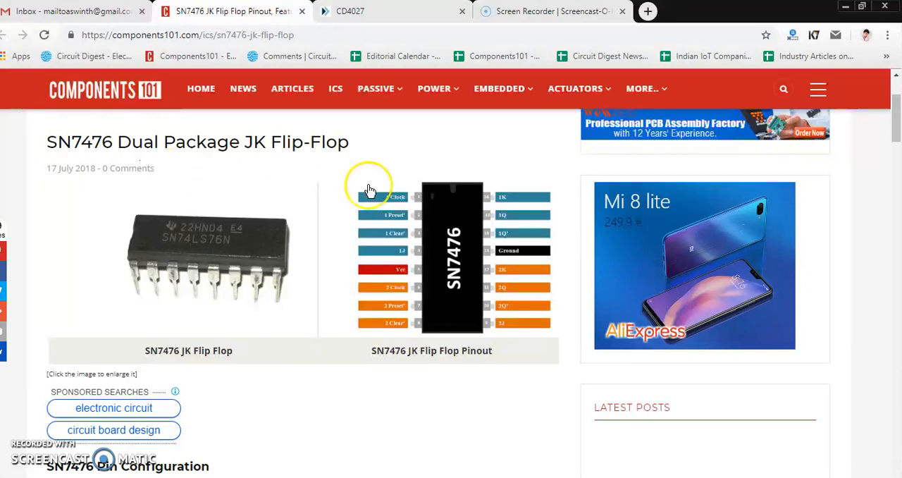
Step: Scroll the SN7476 page past the pin table to the 'How to use 7476' sample circuit
scroll(down, 3)
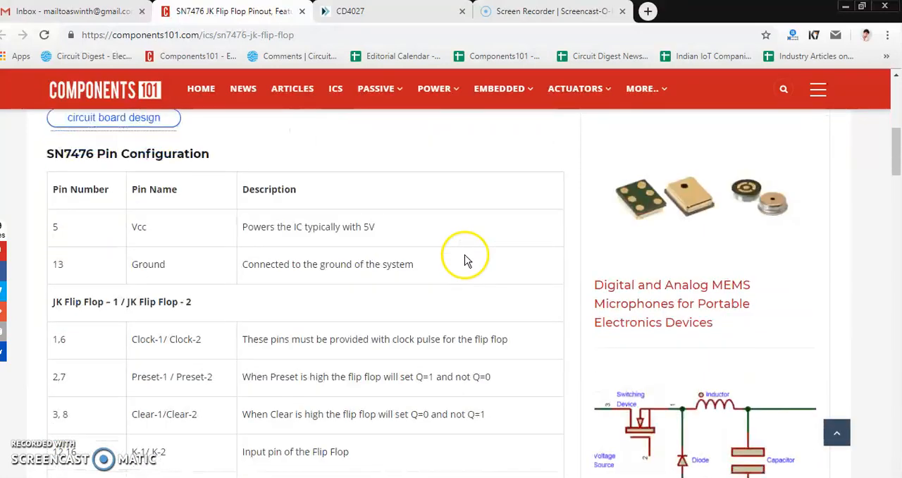
scroll(down, 3)
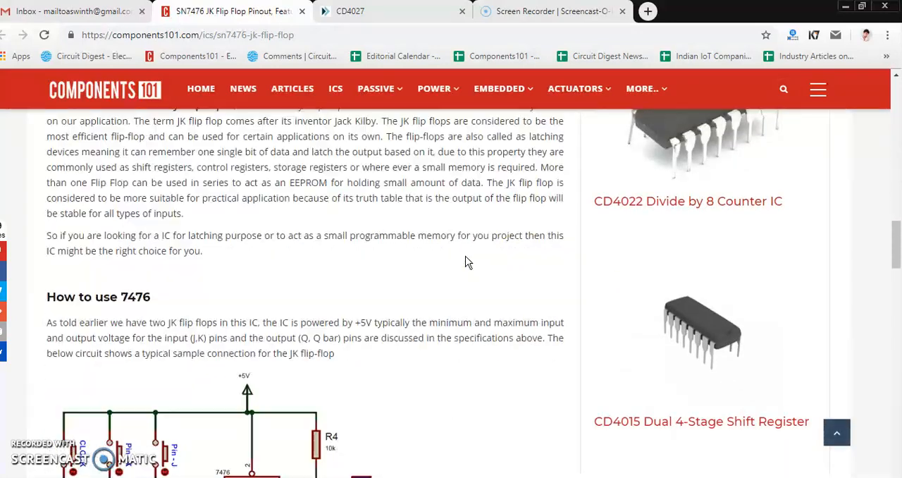
scroll(down, 3)
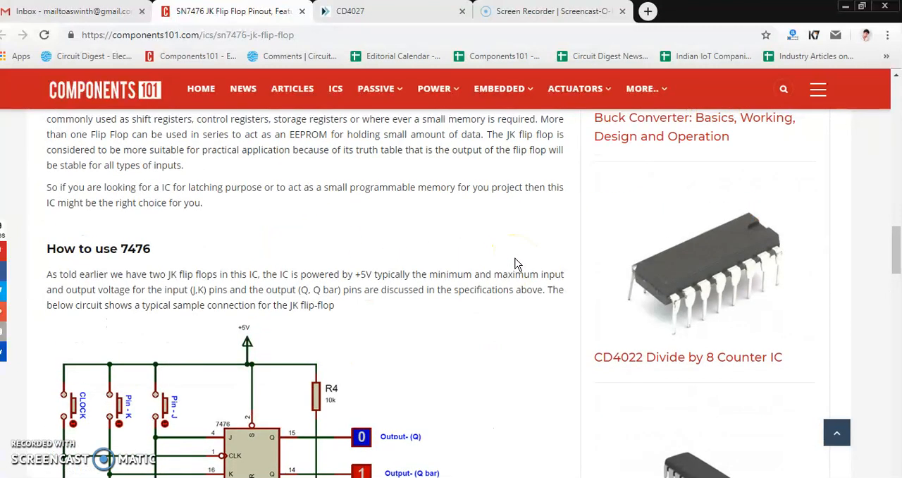
mouse_move(514, 264)
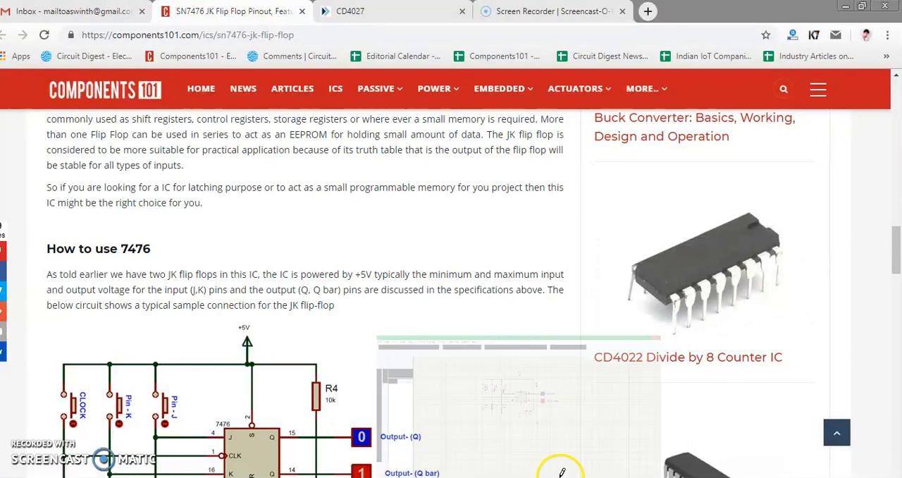
click(366, 11)
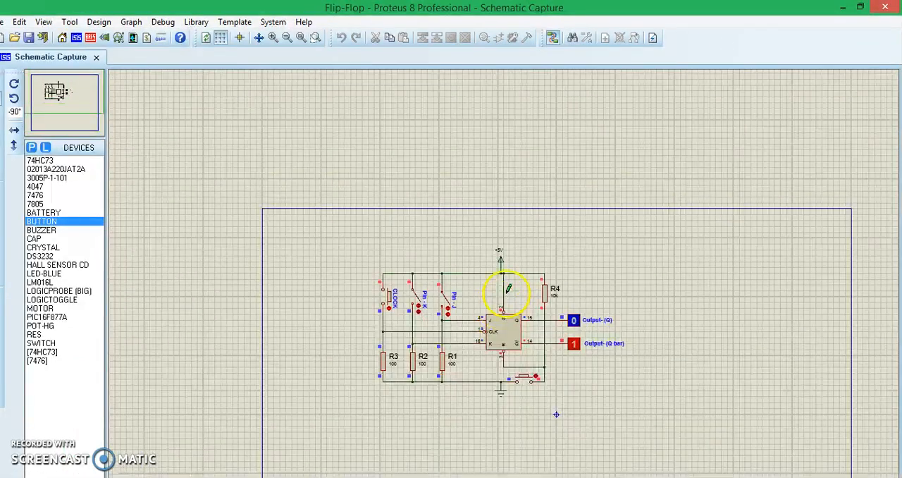
scroll(up, 3)
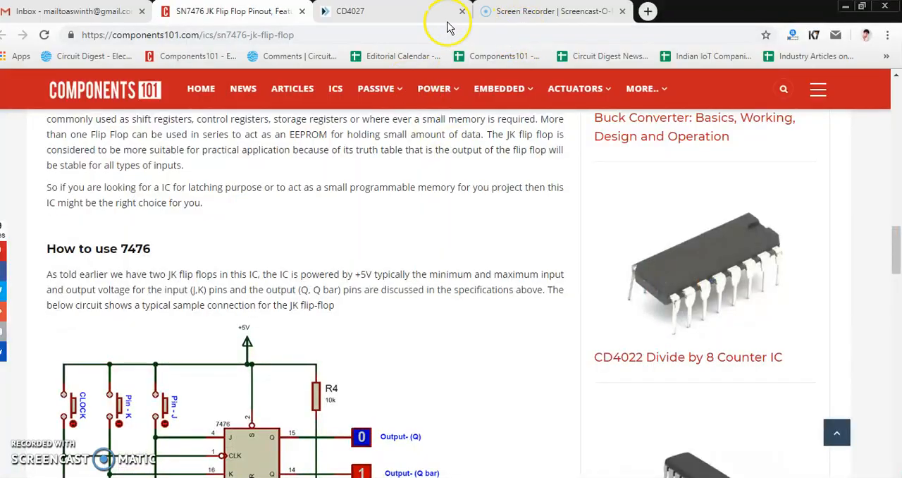
Step: Switch to the CD4027 datasheet tab showing the JK flip-flop truth table on page 6
click(350, 11)
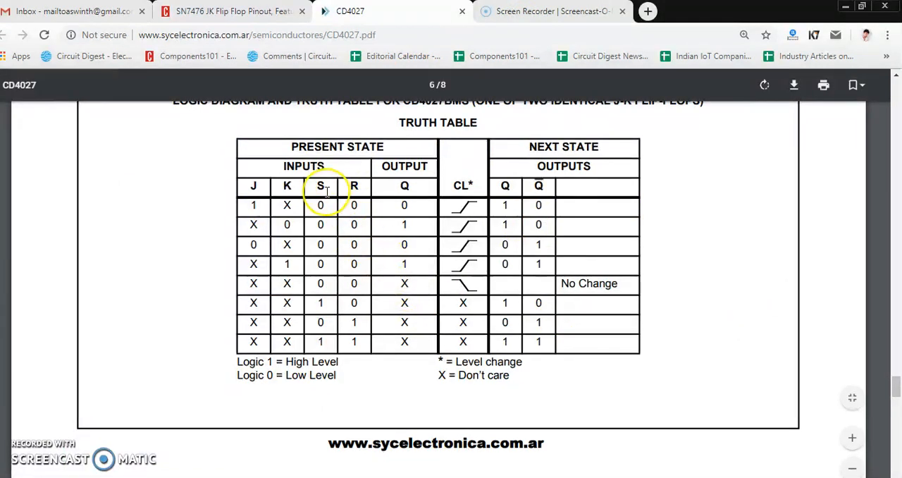
mouse_move(437, 293)
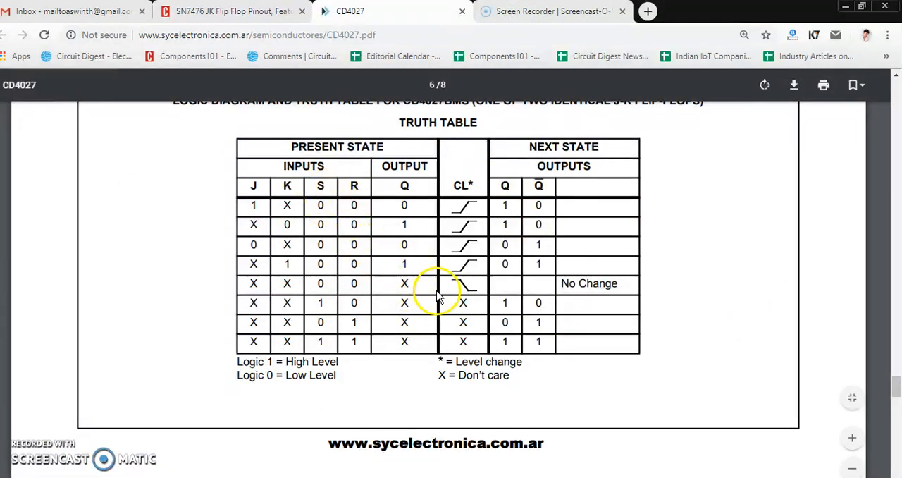
mouse_move(442, 274)
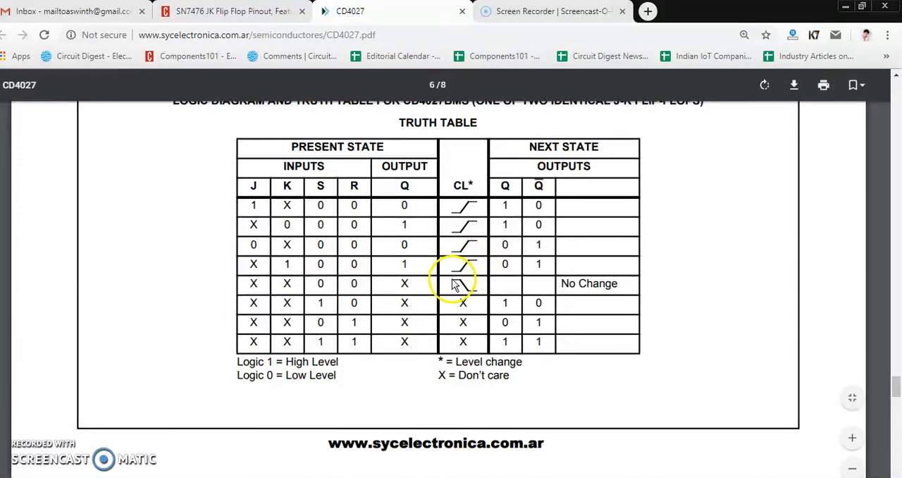
mouse_move(445, 318)
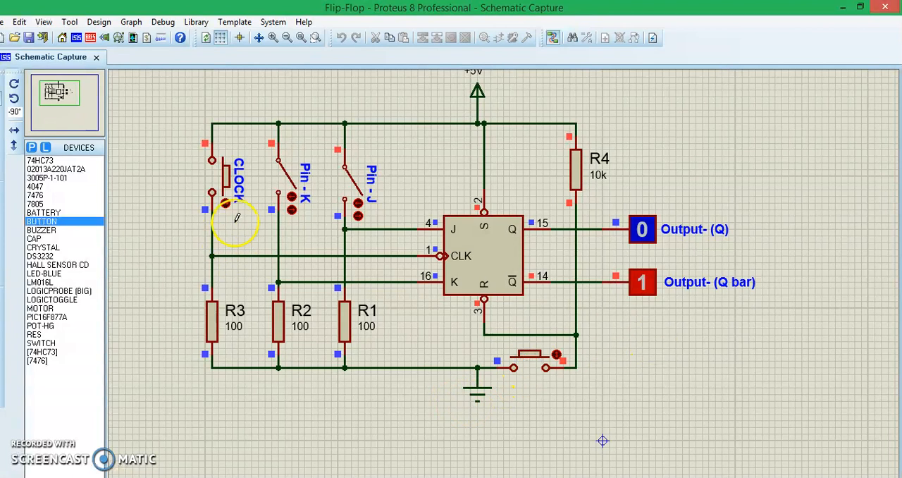
mouse_move(398, 279)
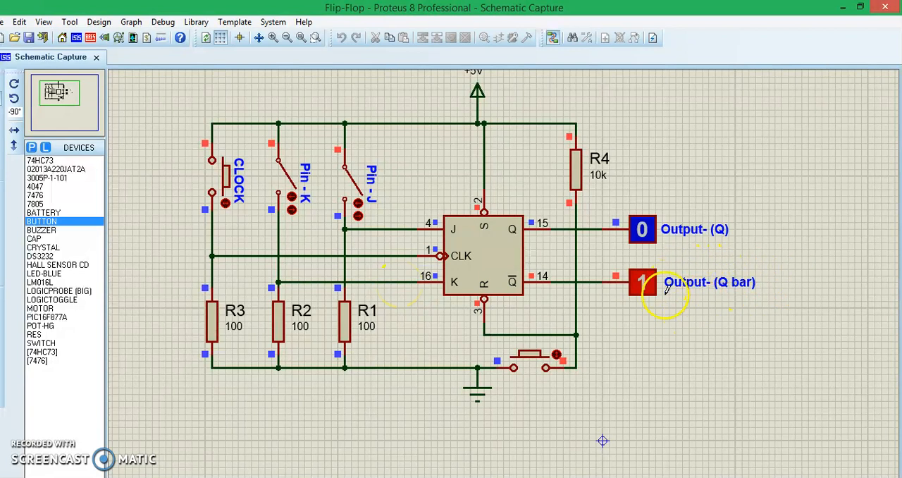
mouse_move(718, 243)
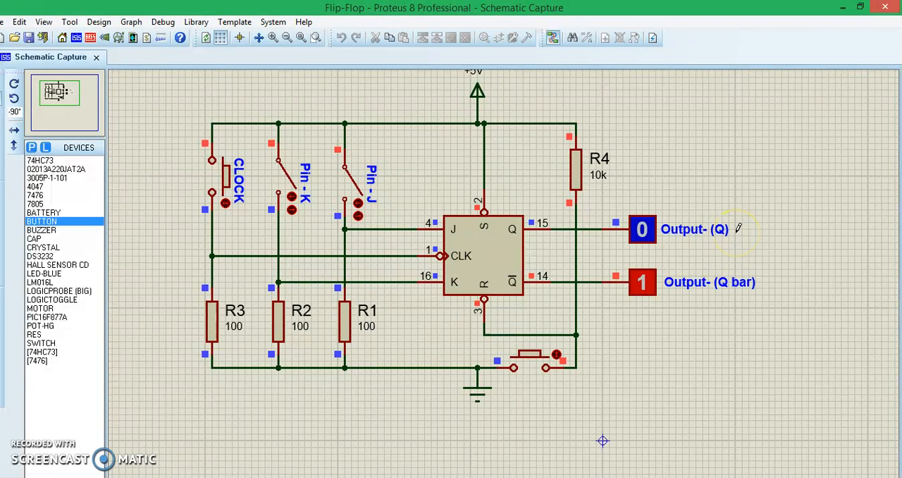
mouse_move(678, 232)
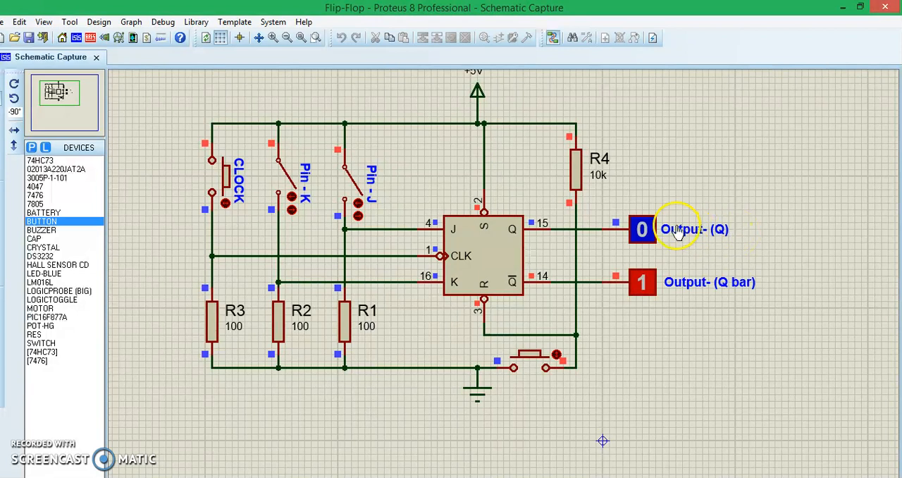
mouse_move(738, 231)
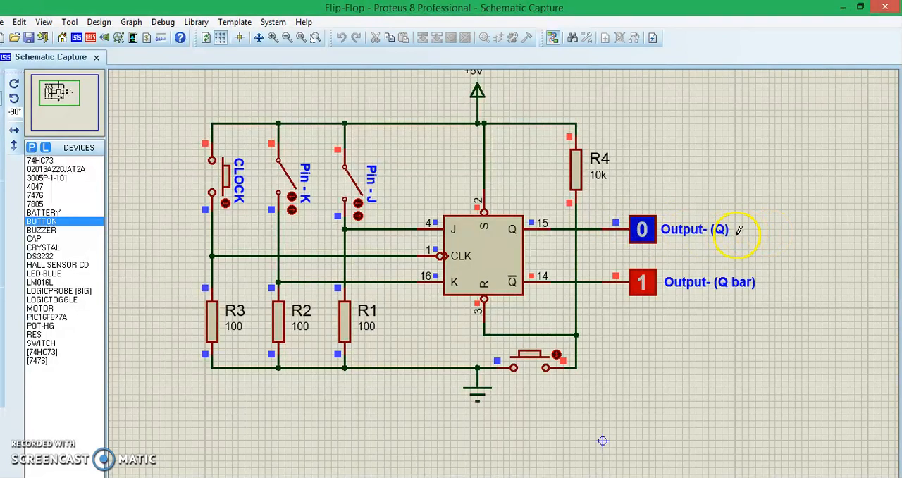
mouse_move(356, 169)
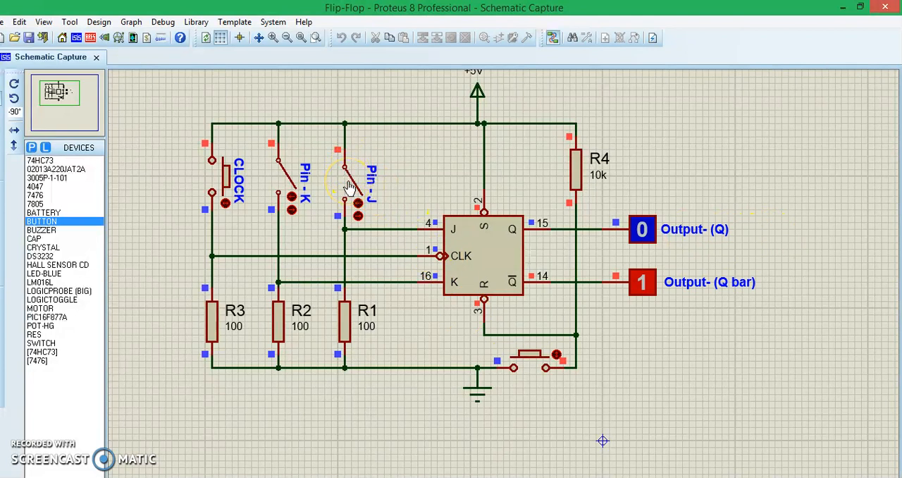
mouse_move(233, 176)
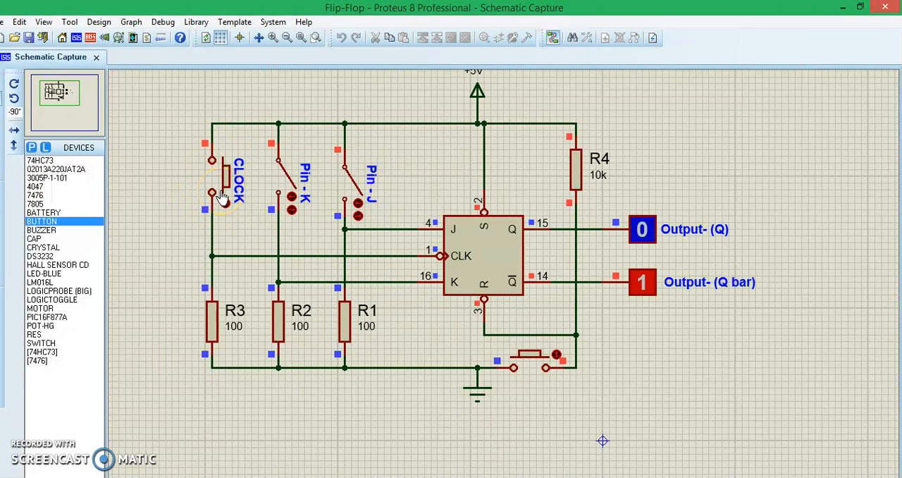
mouse_move(477, 195)
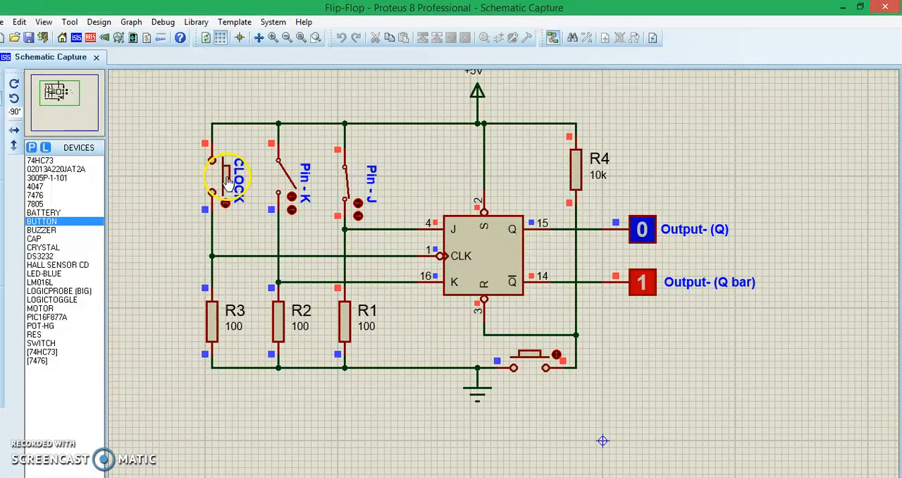
Step: Pulse the CLOCK push button so the flip-flop latches Q = 1 and Q bar = 0
click(225, 175)
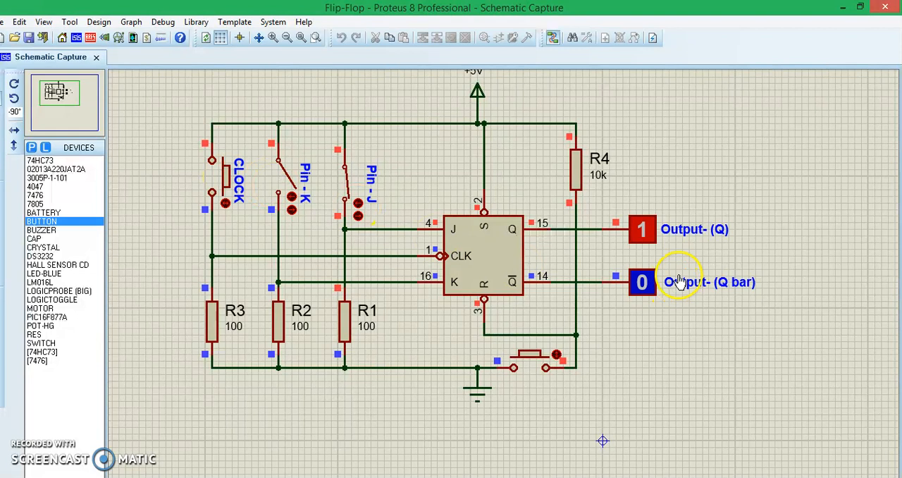
mouse_move(803, 296)
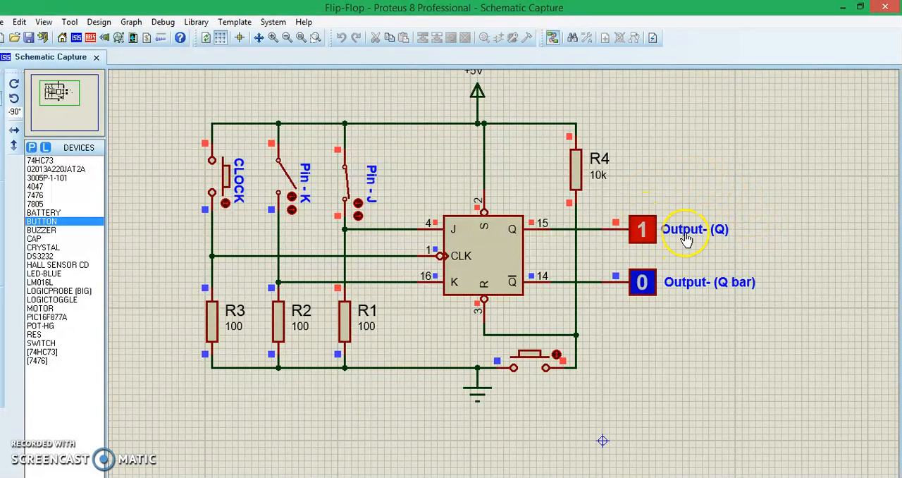
mouse_move(367, 197)
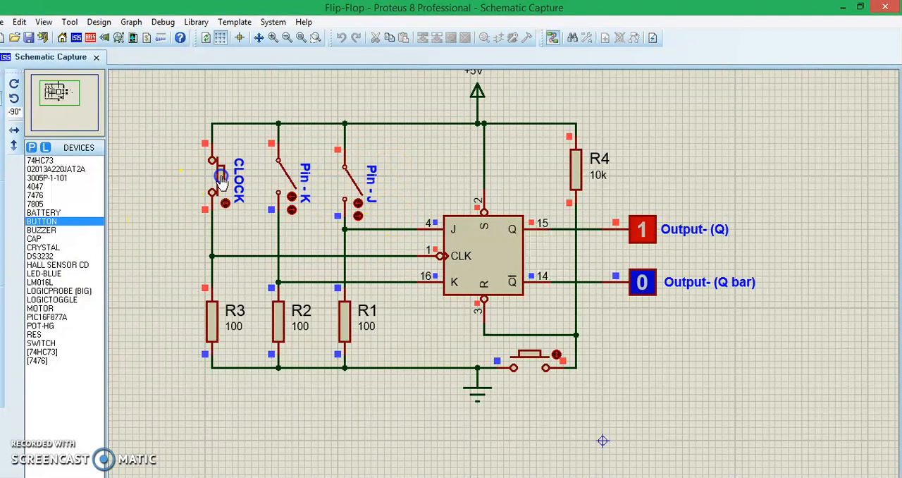
mouse_move(602, 205)
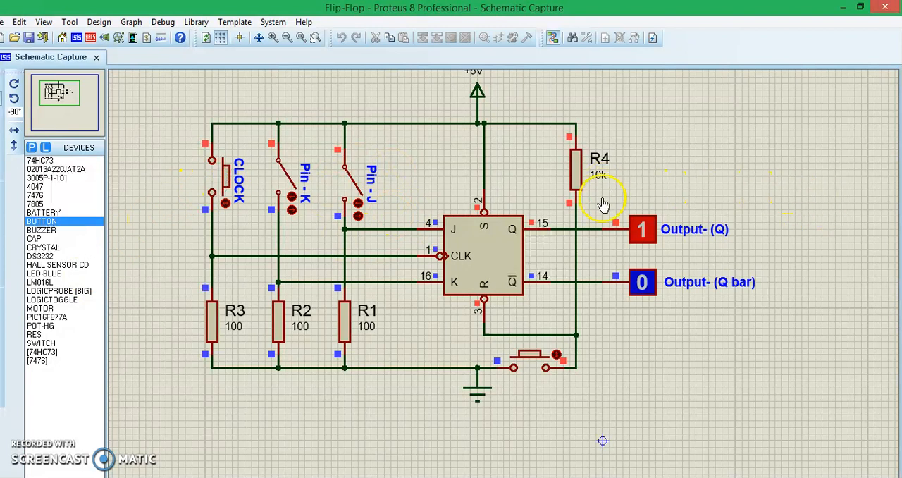
mouse_move(747, 208)
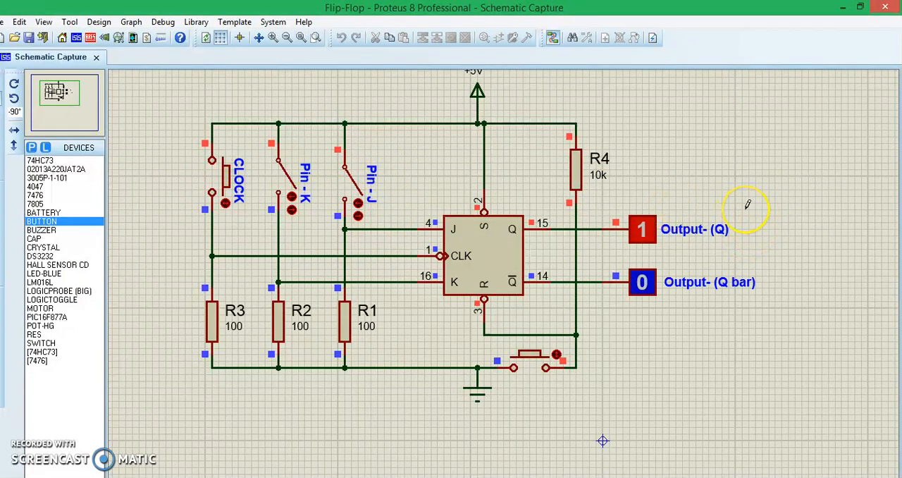
mouse_move(733, 236)
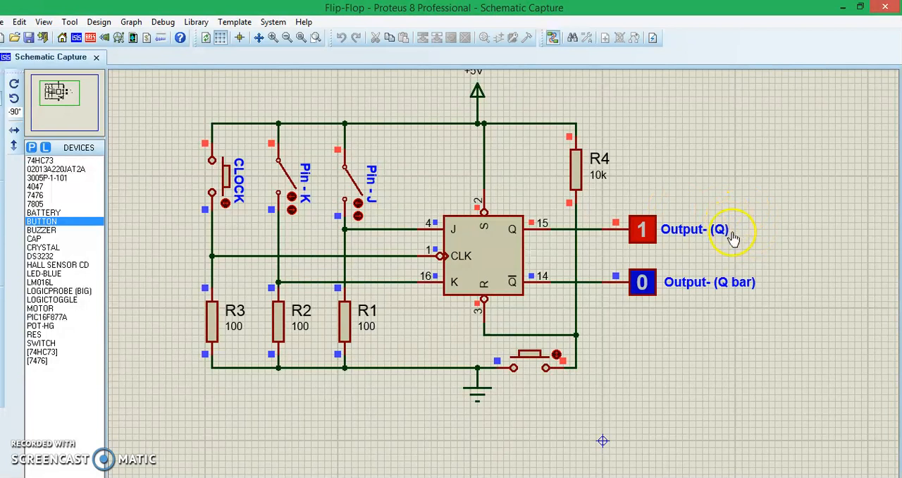
mouse_move(749, 284)
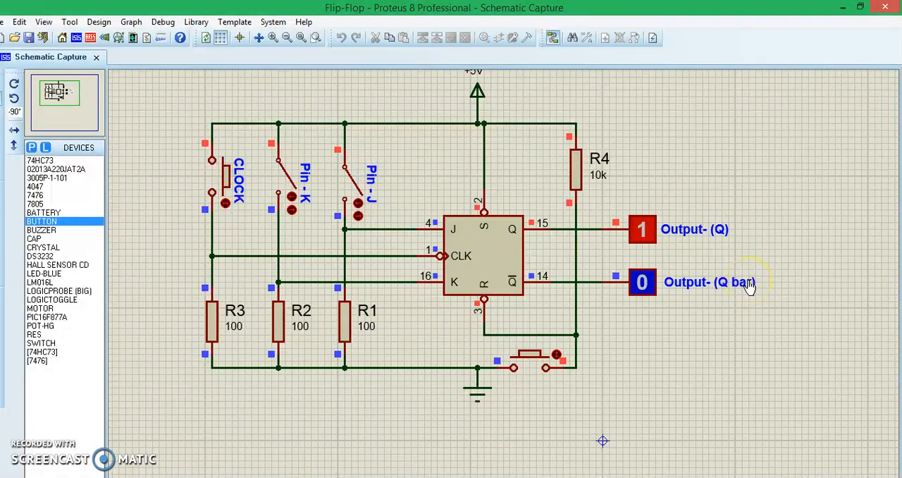
mouse_move(754, 318)
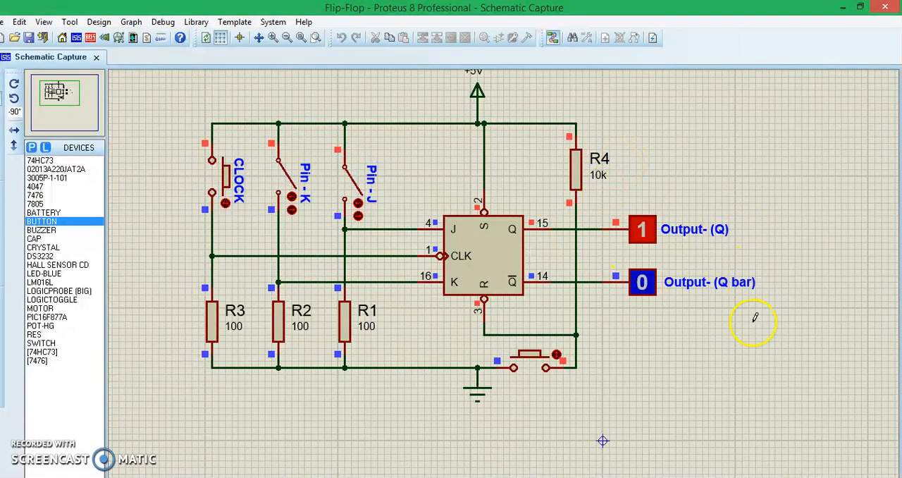
mouse_move(293, 183)
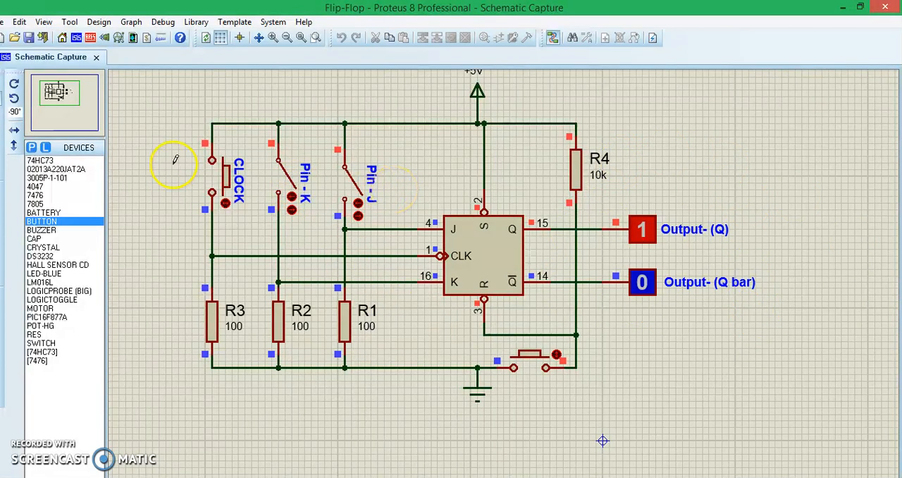
mouse_move(513, 211)
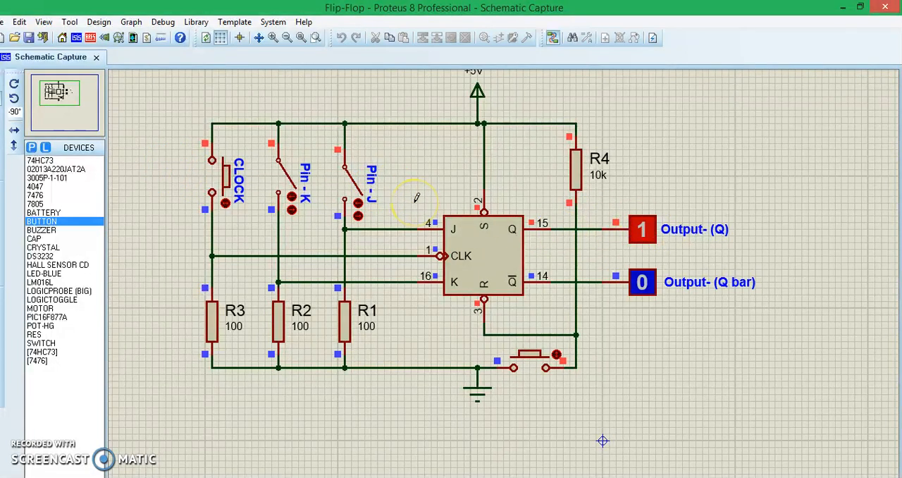
mouse_move(532, 275)
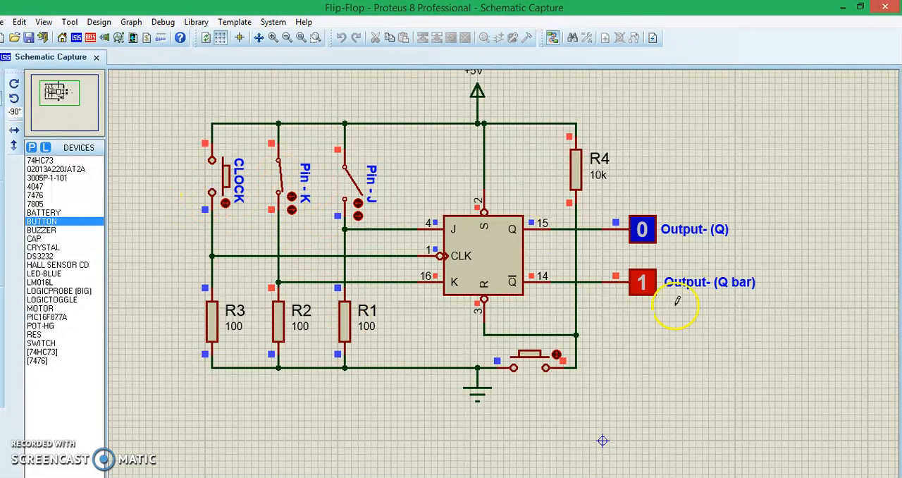
mouse_move(225, 203)
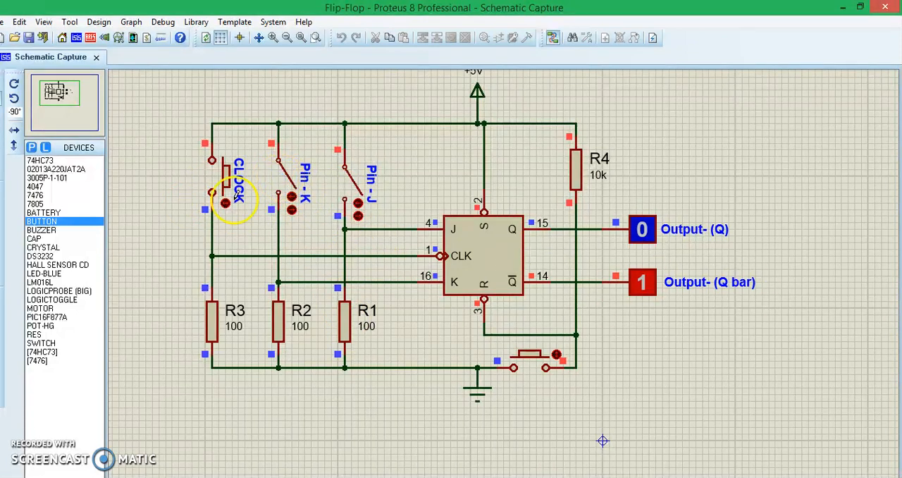
mouse_move(744, 213)
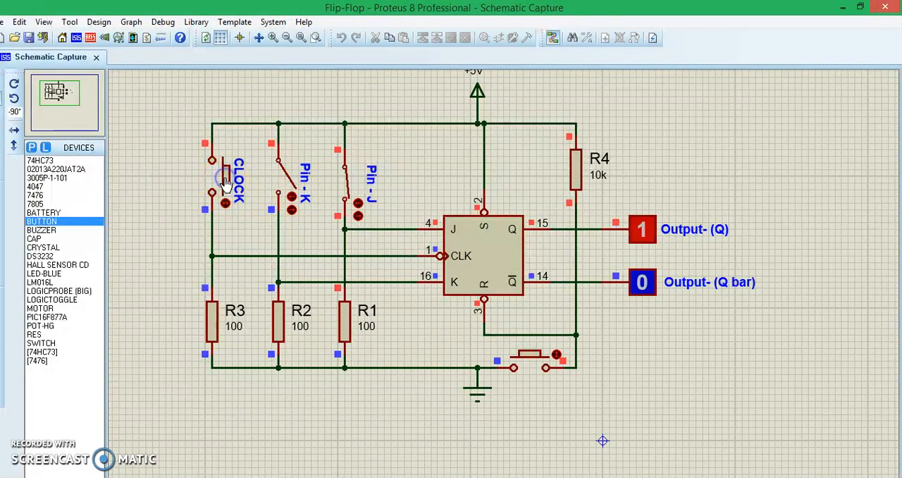
mouse_move(798, 137)
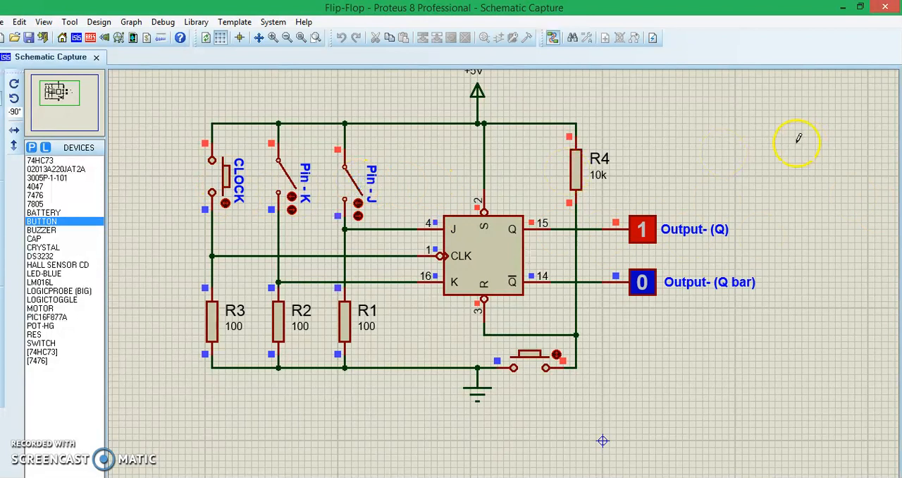
mouse_move(757, 169)
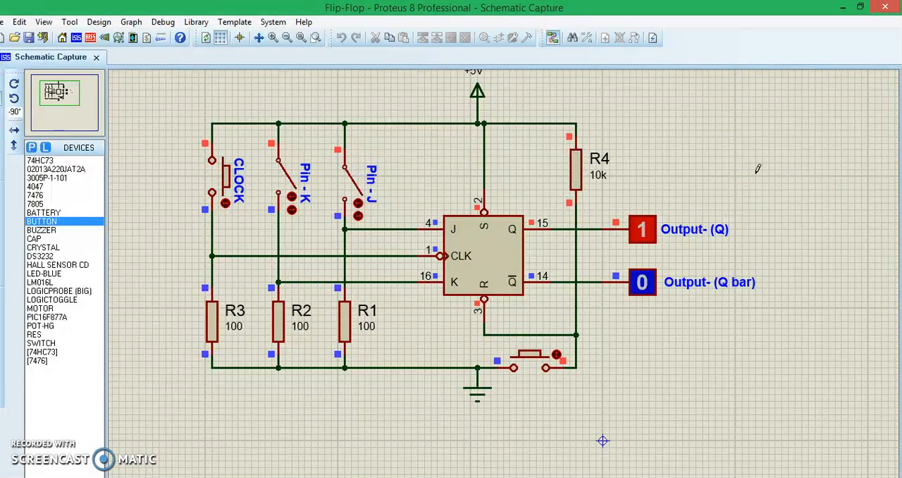